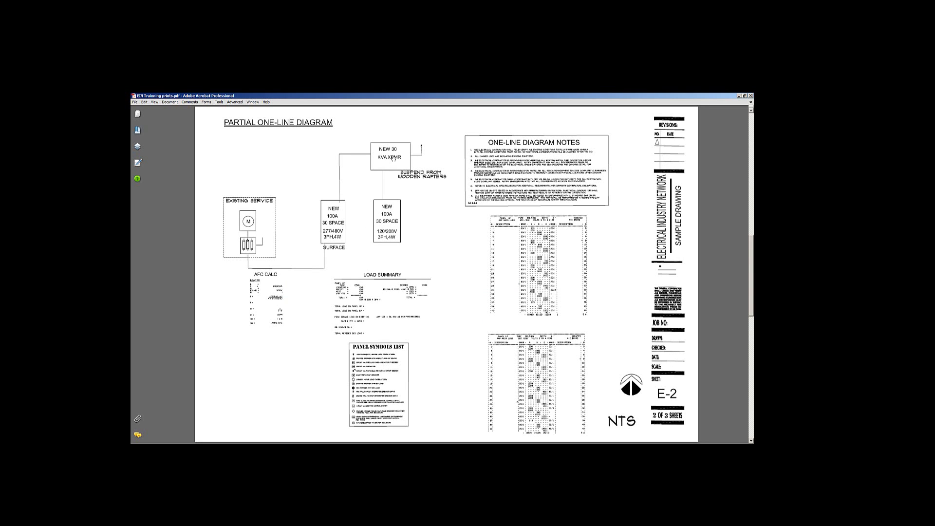
mouse_move(427, 185)
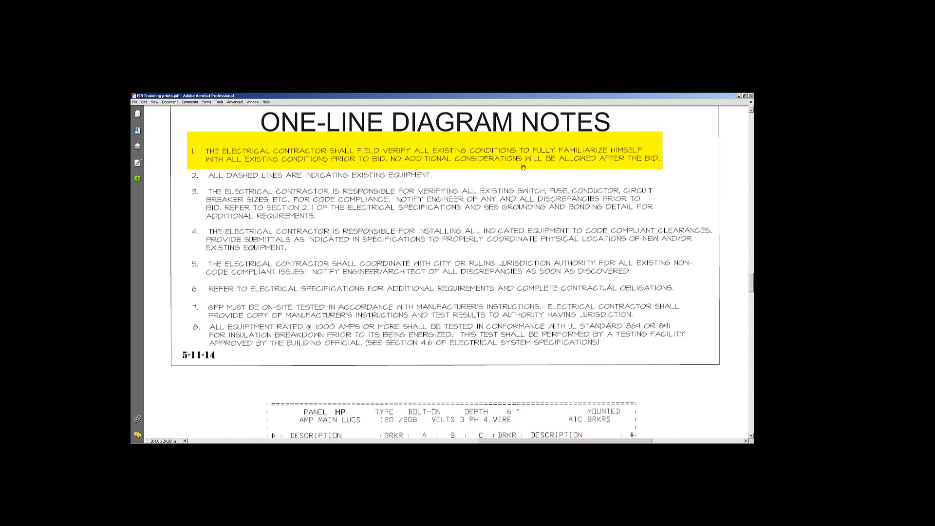
mouse_move(431, 183)
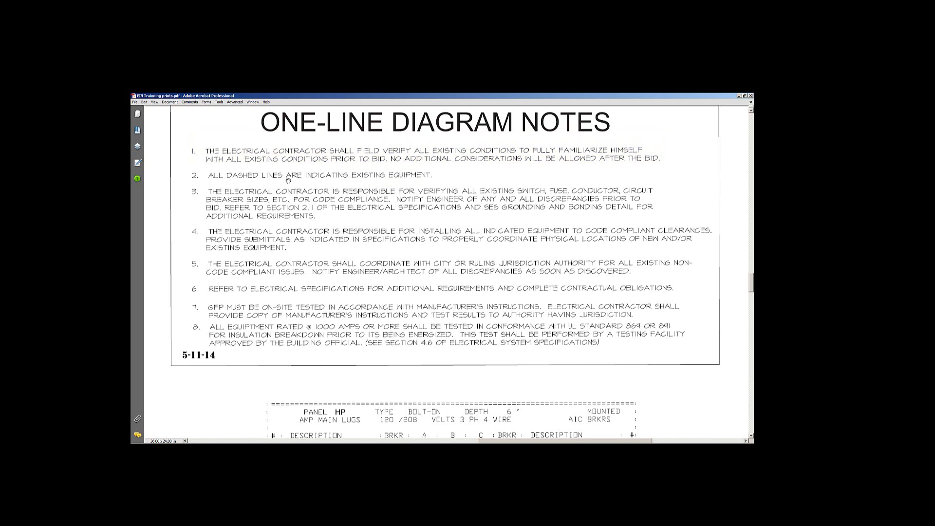
mouse_move(385, 178)
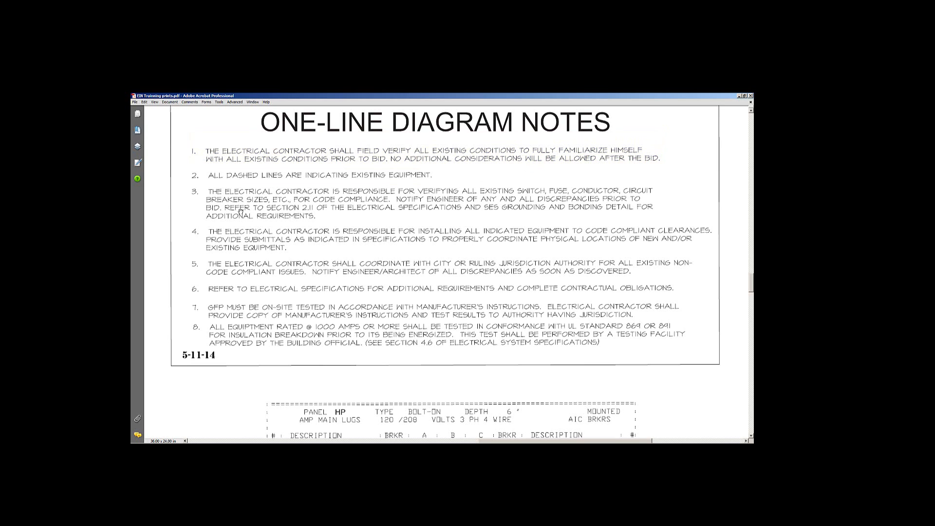
mouse_move(557, 206)
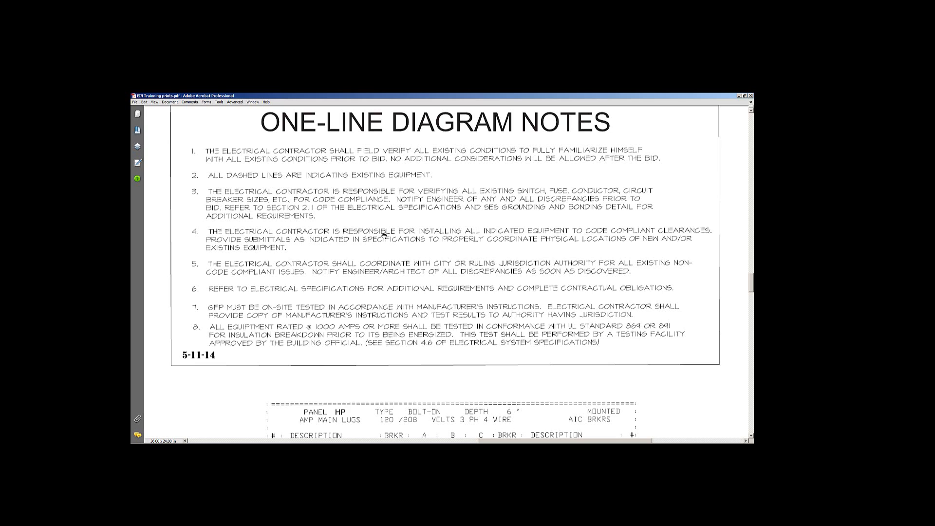
mouse_move(384, 232)
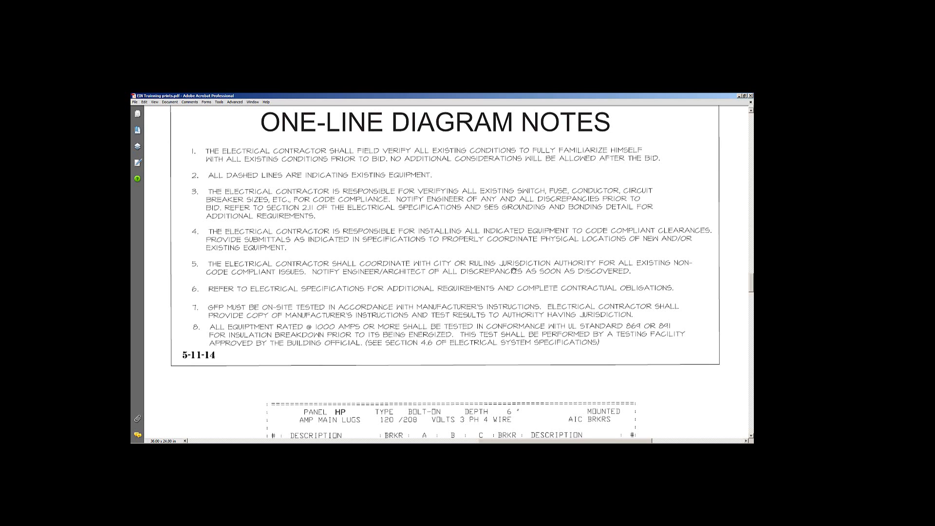
mouse_move(433, 256)
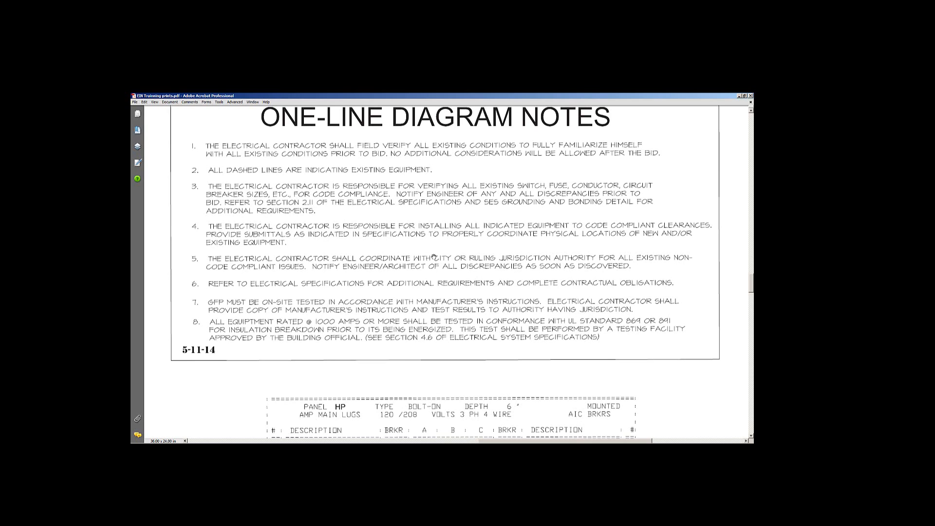
mouse_move(431, 256)
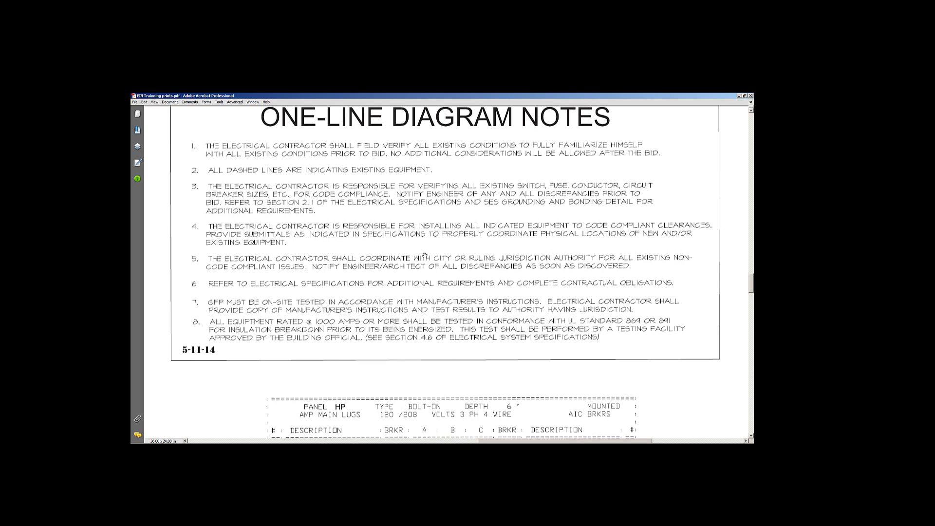
mouse_move(305, 295)
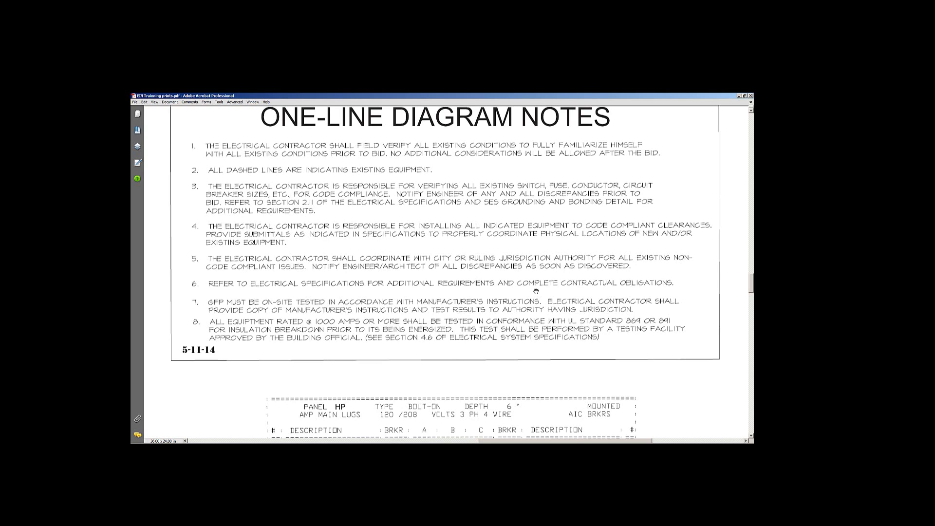
mouse_move(225, 310)
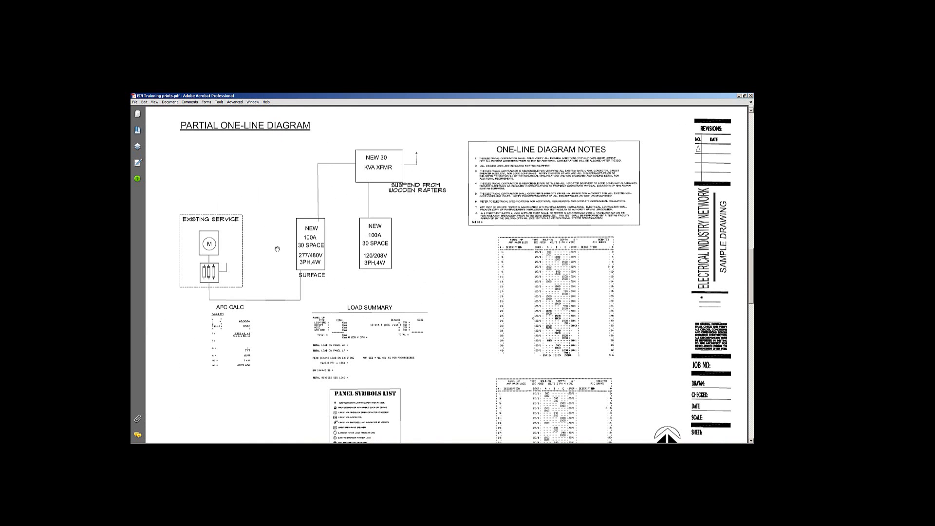
mouse_move(301, 255)
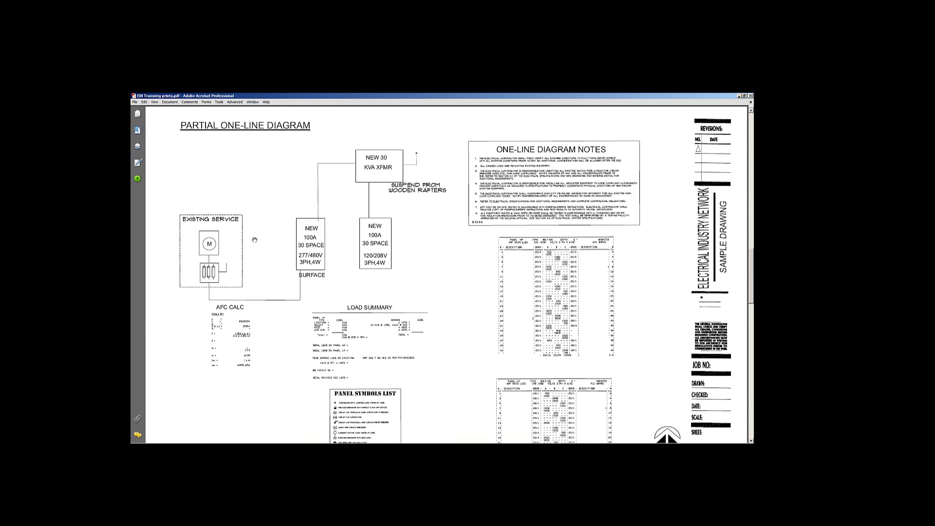
mouse_move(209, 298)
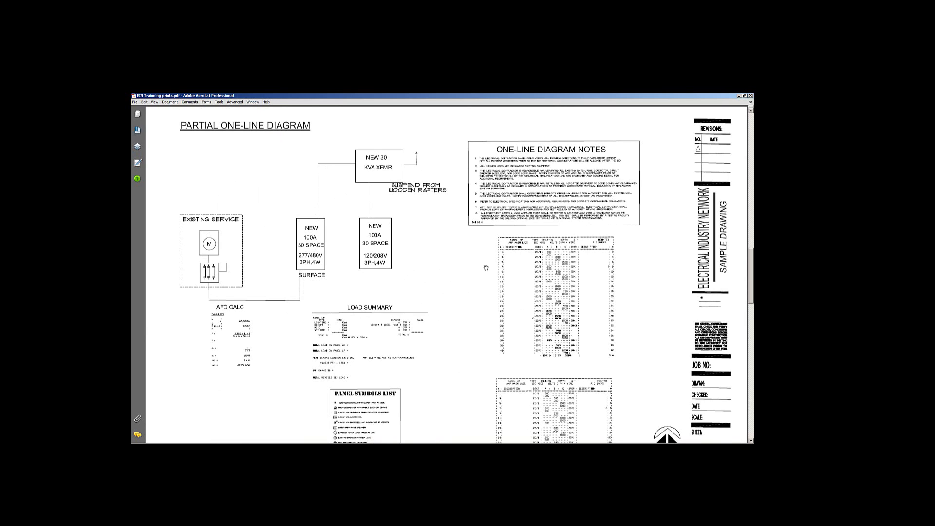
mouse_move(434, 255)
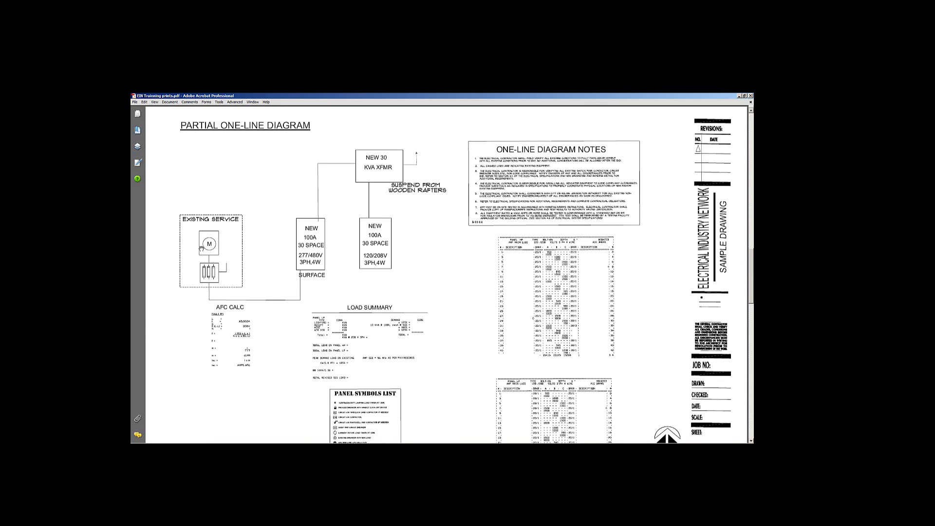
mouse_move(227, 246)
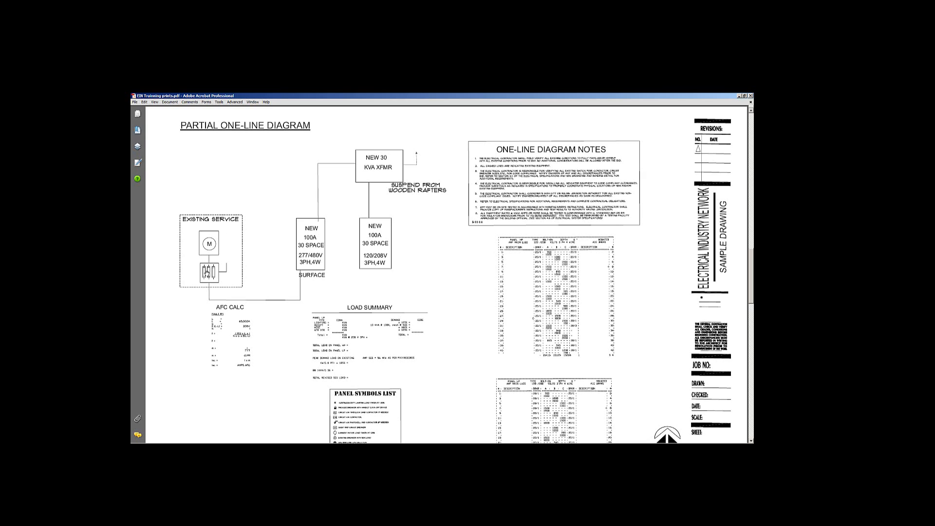
mouse_move(205, 254)
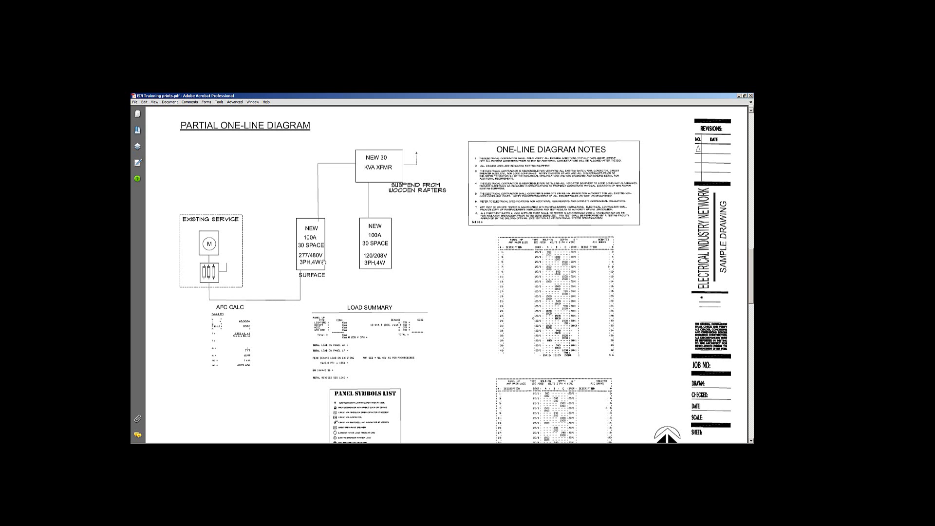
mouse_move(296, 296)
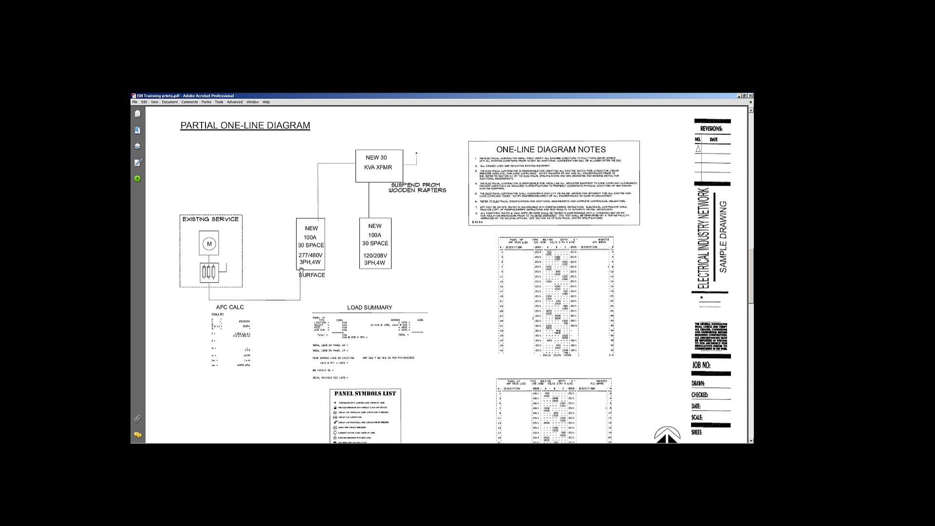
mouse_move(300, 268)
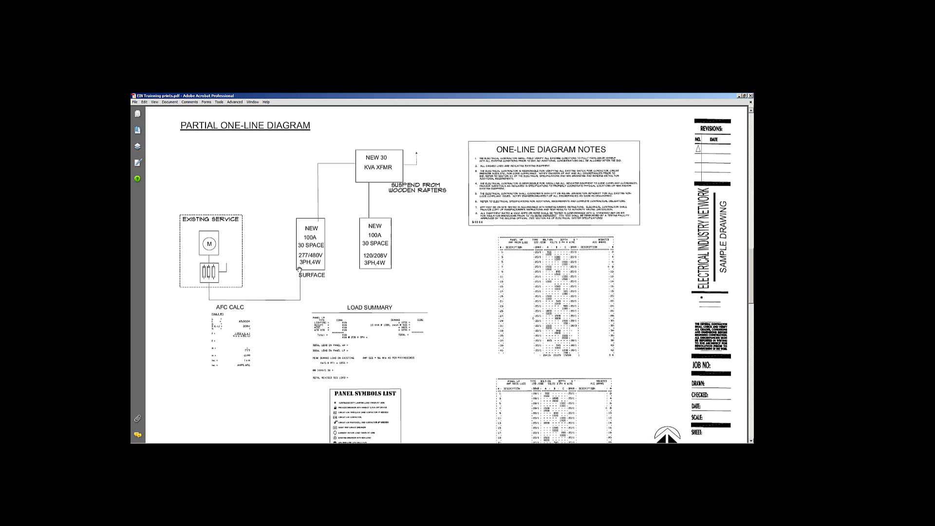
mouse_move(311, 220)
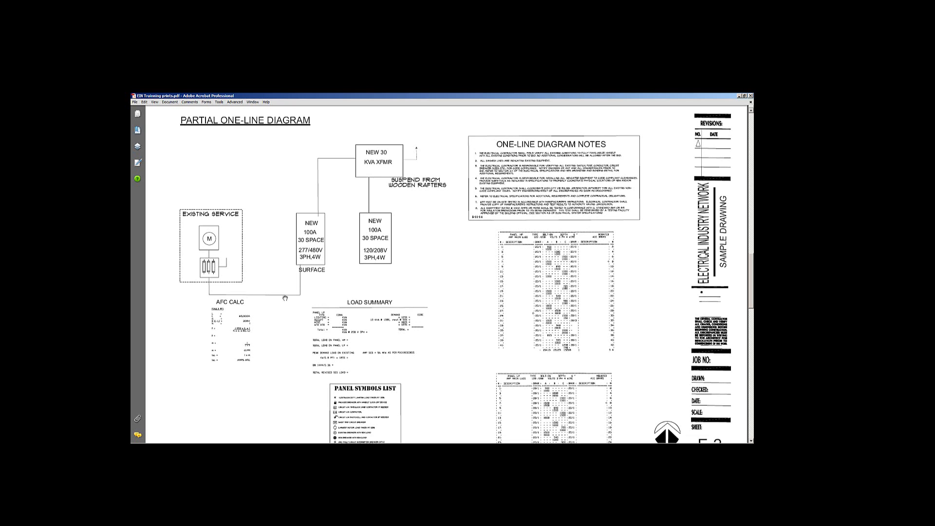
scroll(down, 3)
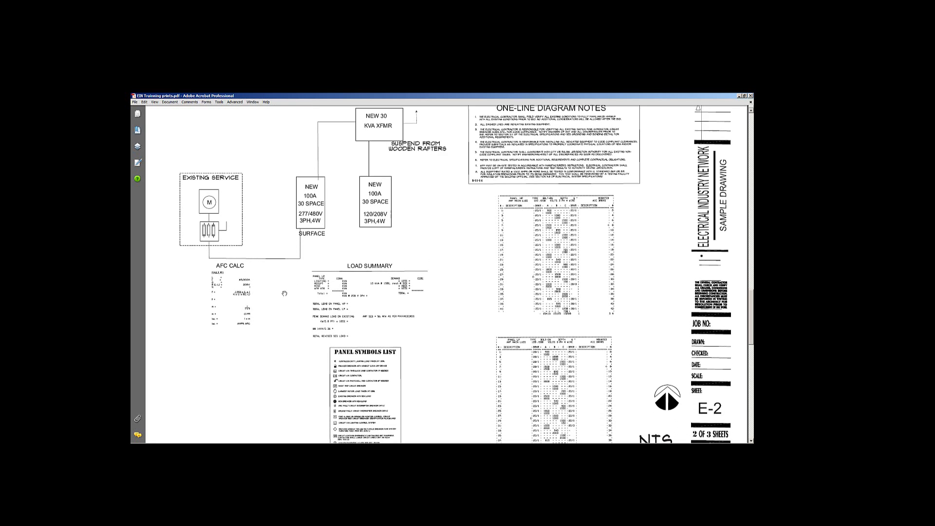
scroll(down, 3)
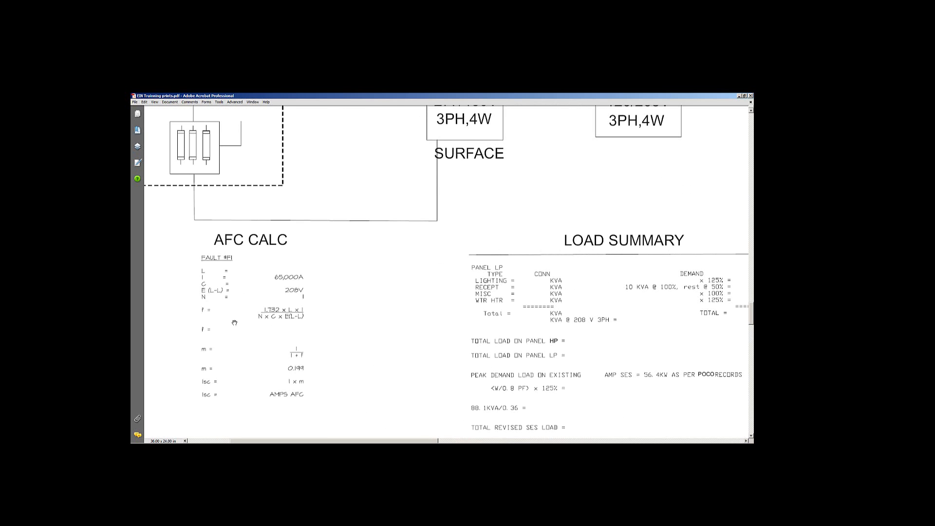
scroll(down, 3)
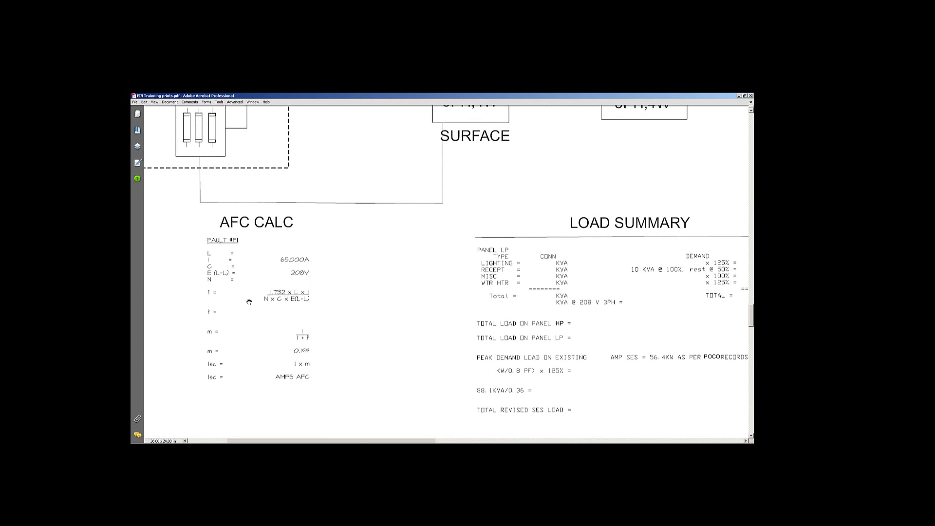
mouse_move(291, 247)
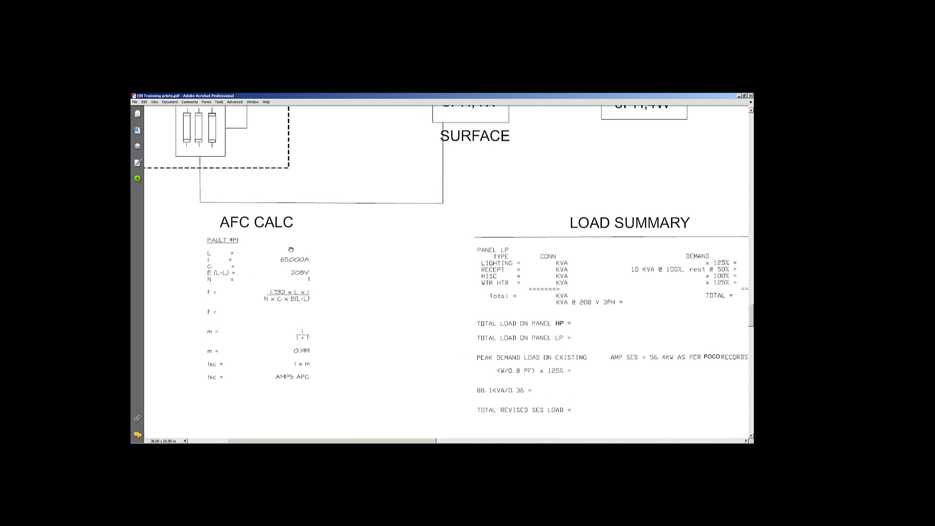
mouse_move(283, 309)
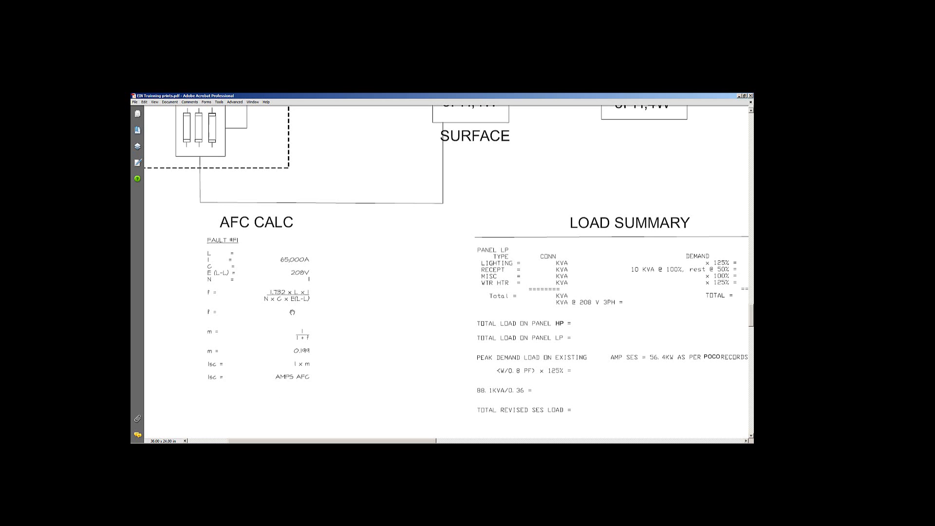
mouse_move(254, 259)
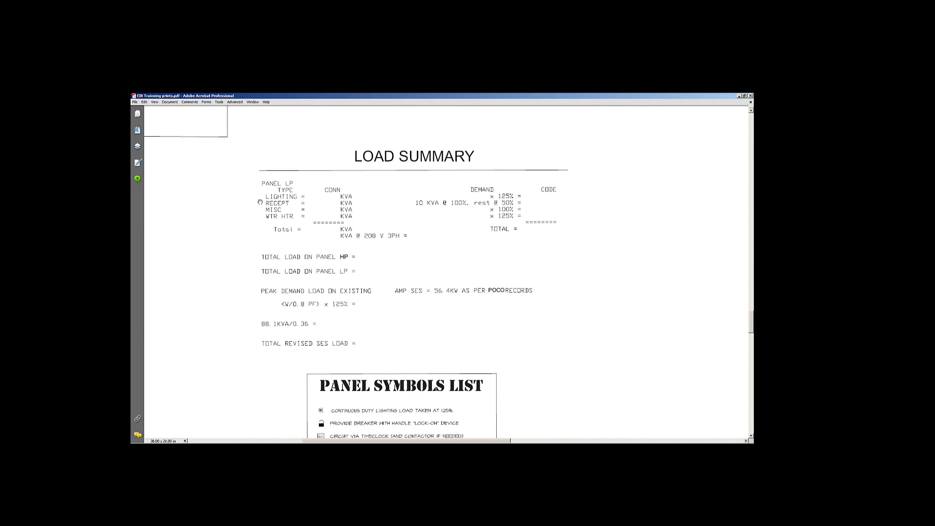
mouse_move(308, 198)
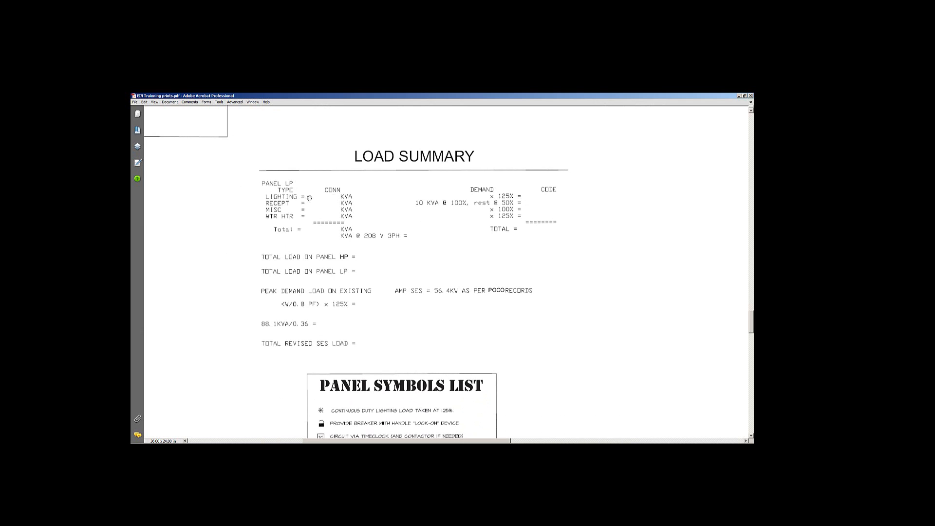
mouse_move(306, 216)
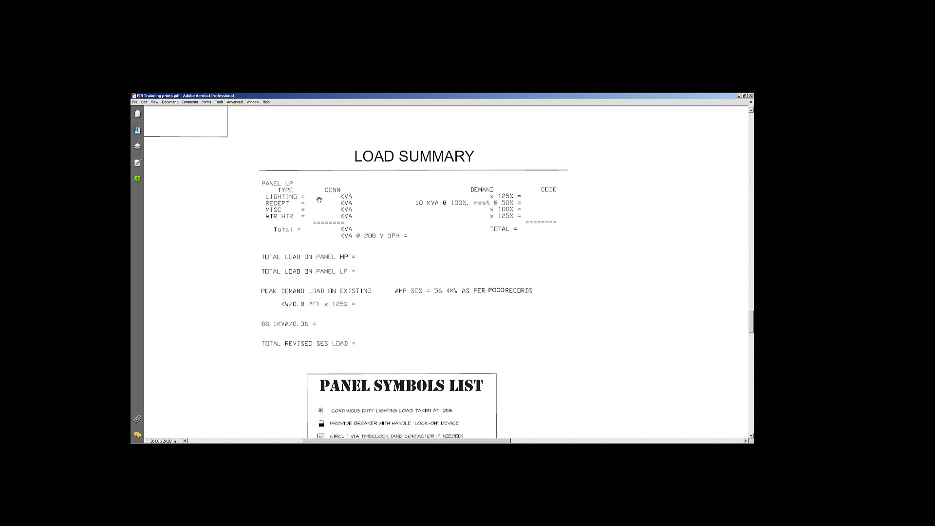
mouse_move(317, 232)
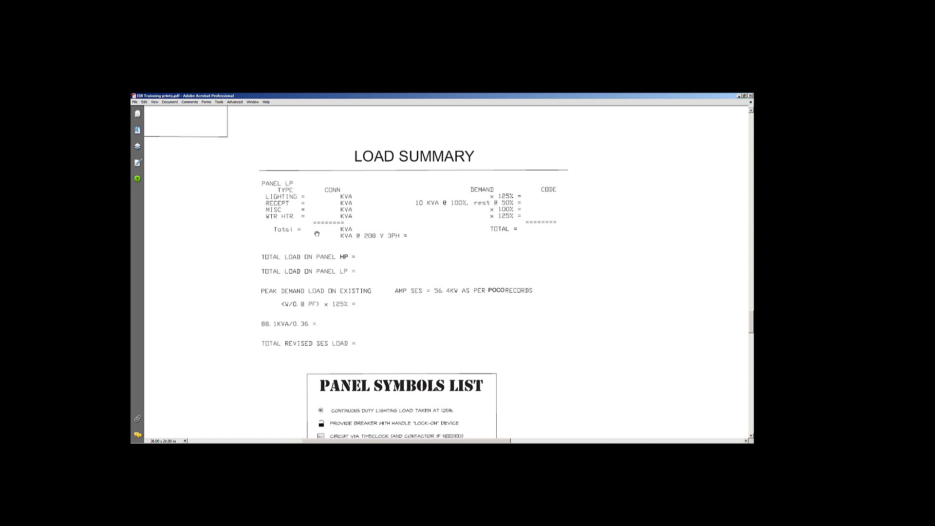
mouse_move(435, 233)
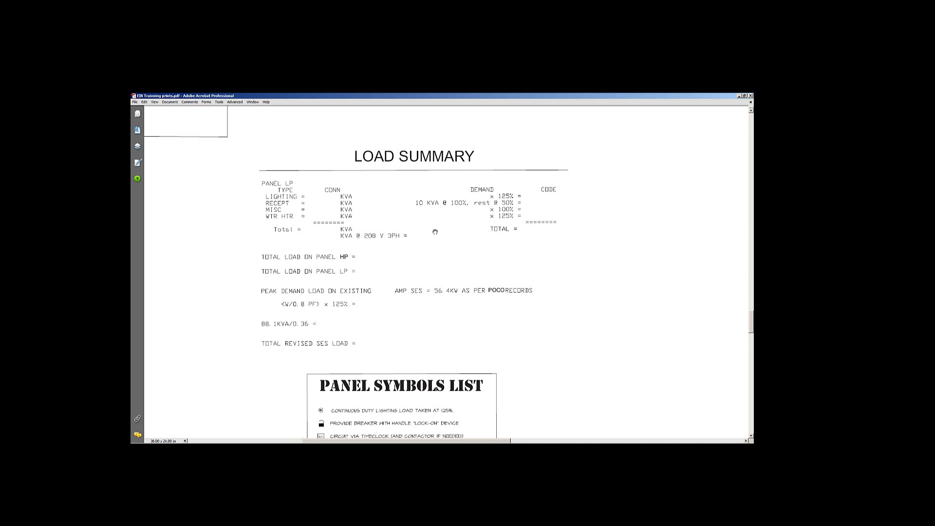
scroll(down, 3)
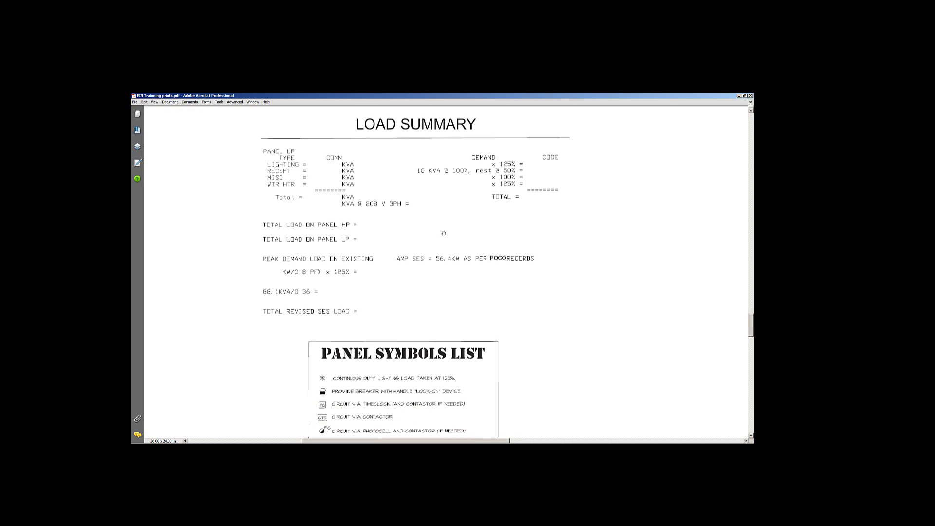
scroll(down, 3)
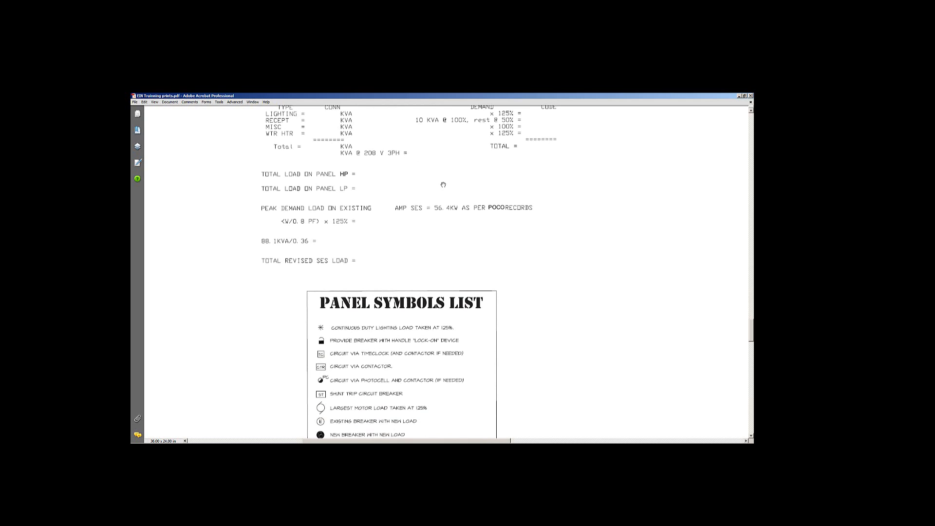
mouse_move(271, 207)
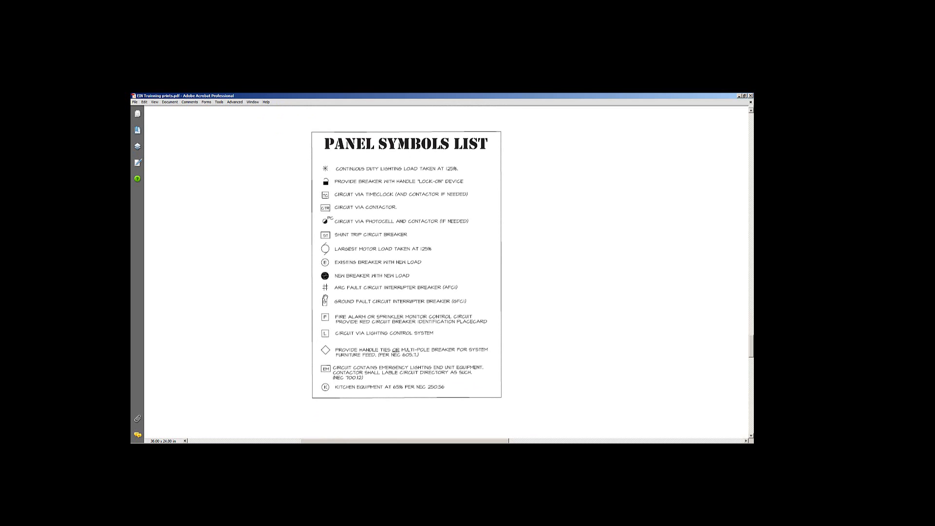
mouse_move(333, 335)
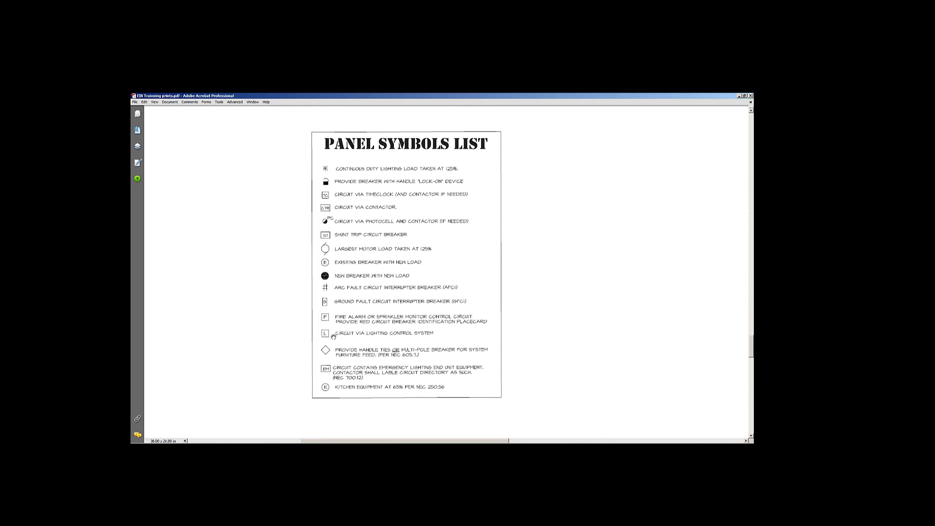
mouse_move(382, 391)
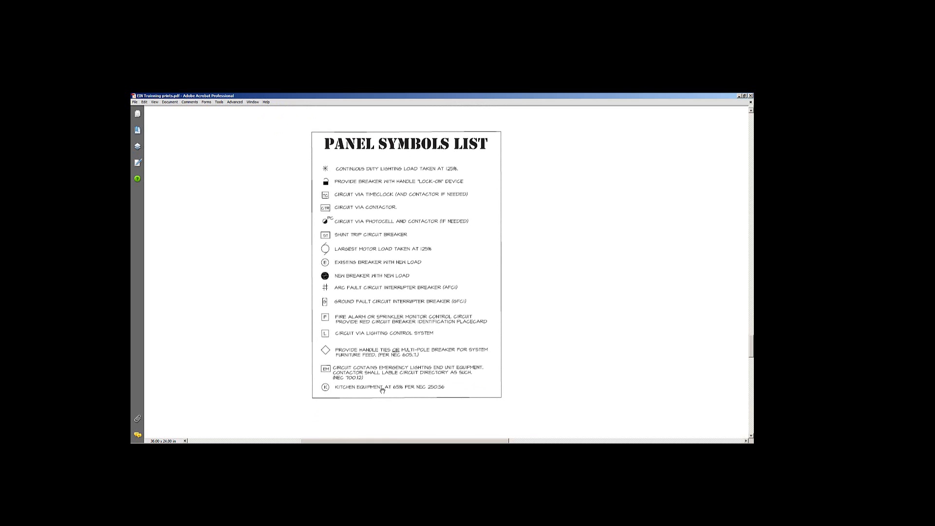
mouse_move(649, 293)
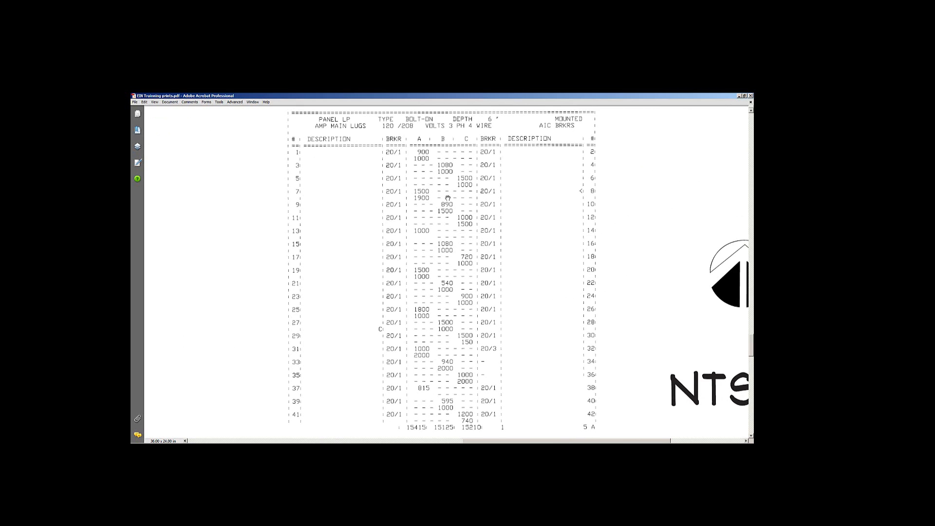
mouse_move(448, 197)
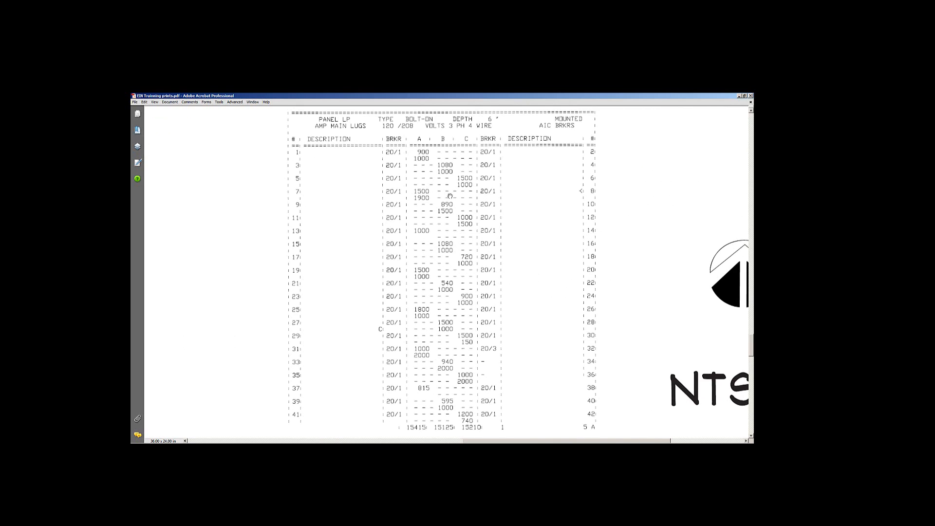
mouse_move(450, 181)
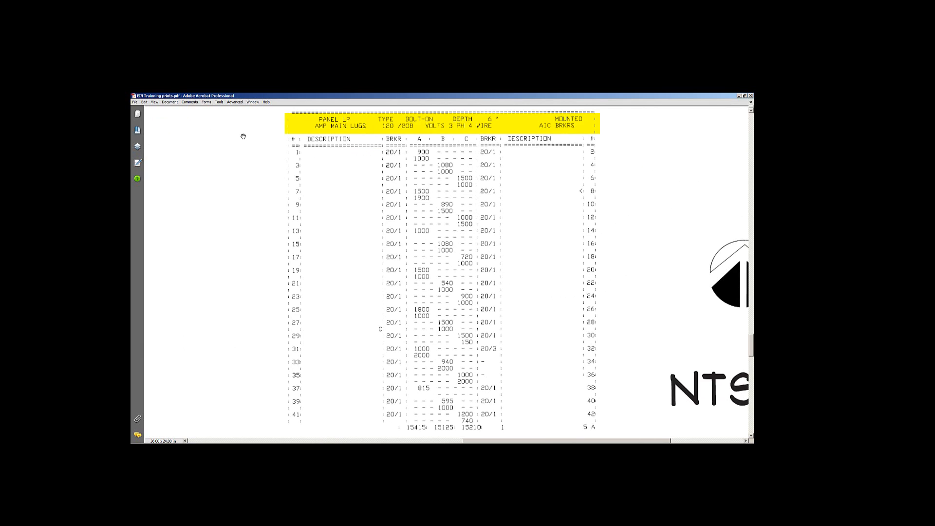
mouse_move(246, 130)
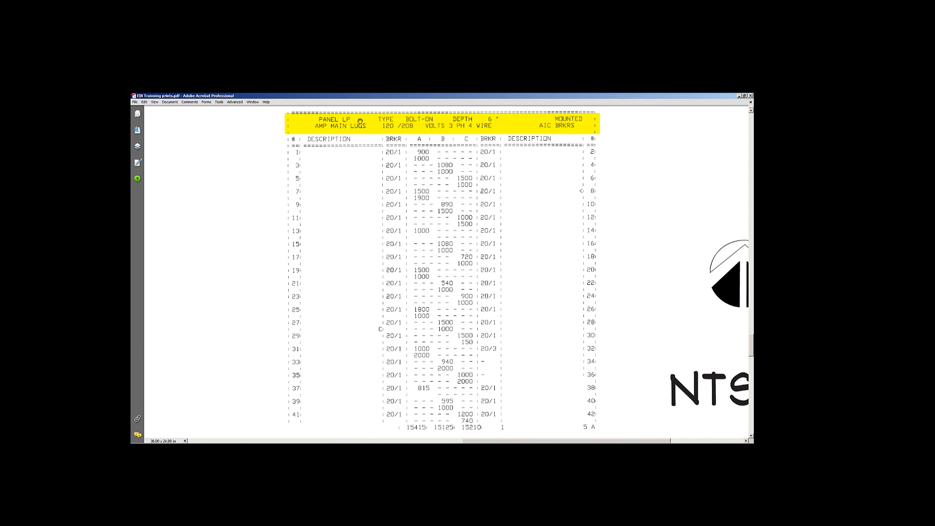
mouse_move(346, 128)
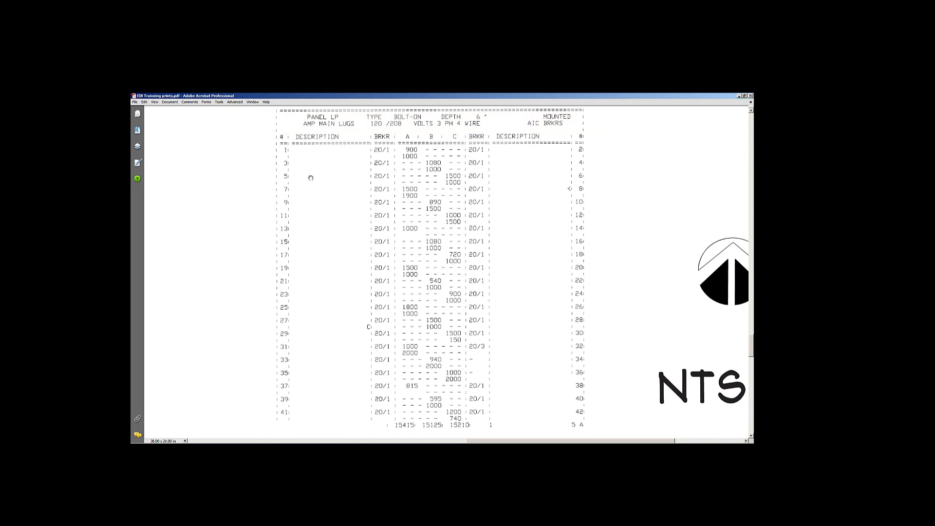
mouse_move(308, 220)
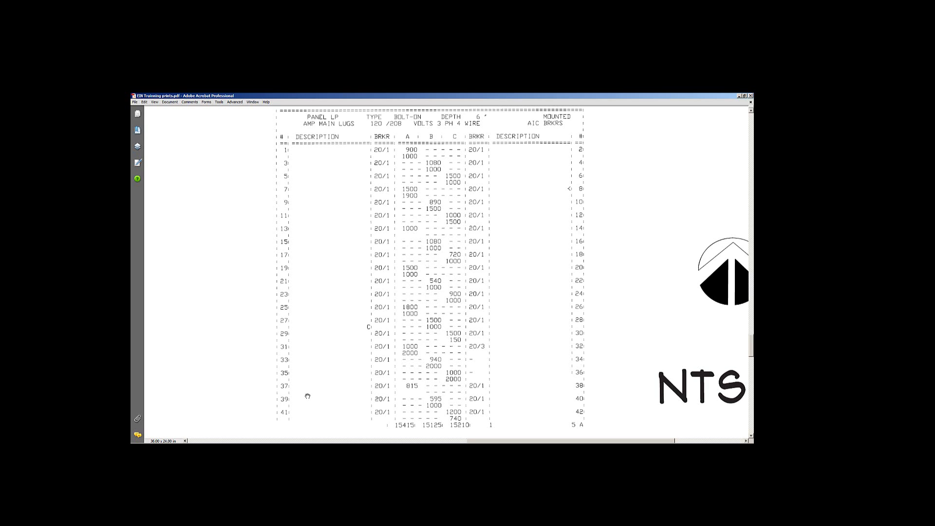
mouse_move(308, 413)
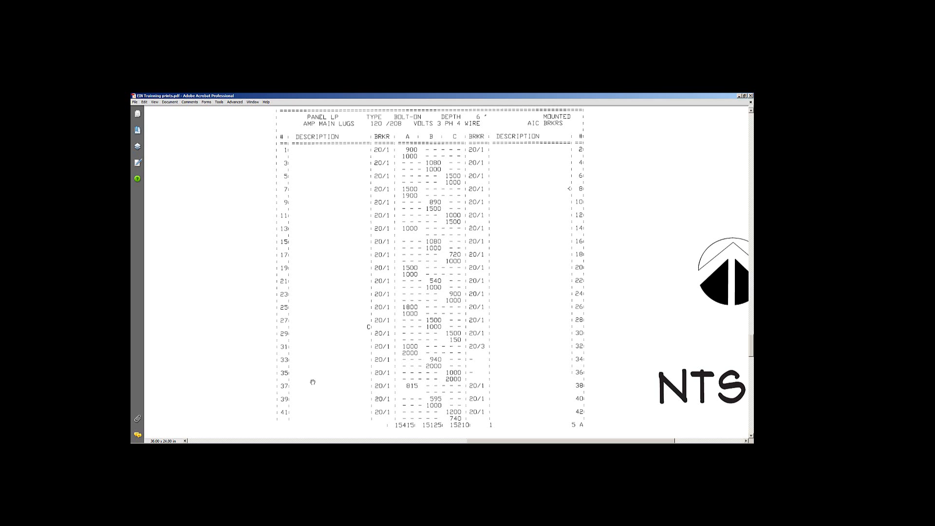
mouse_move(323, 370)
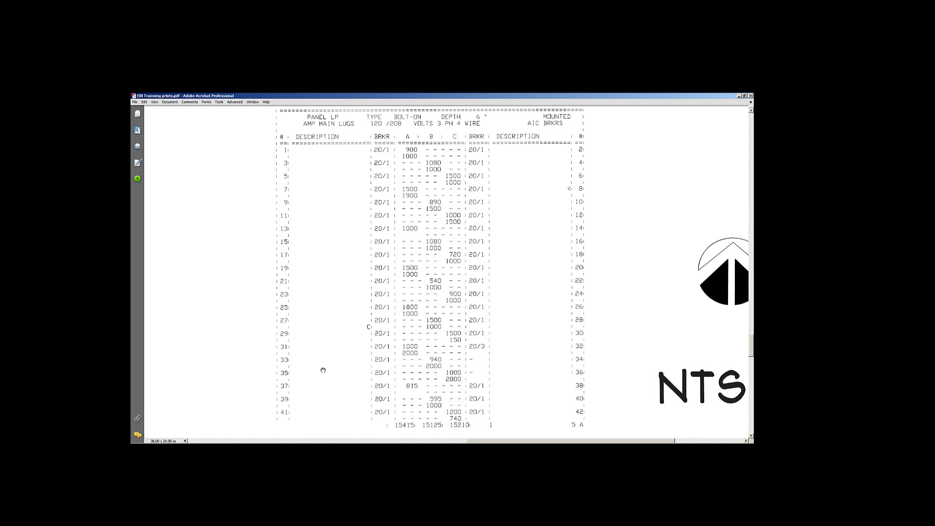
mouse_move(285, 240)
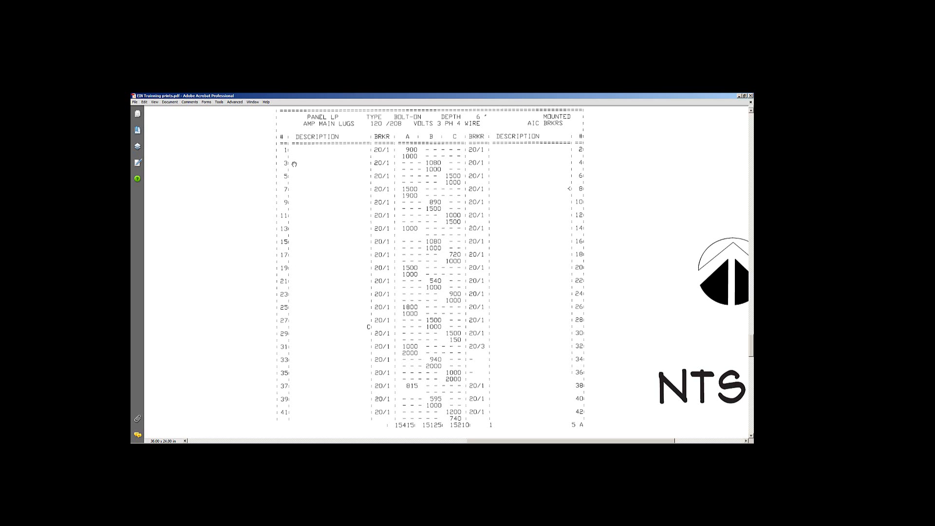
mouse_move(286, 149)
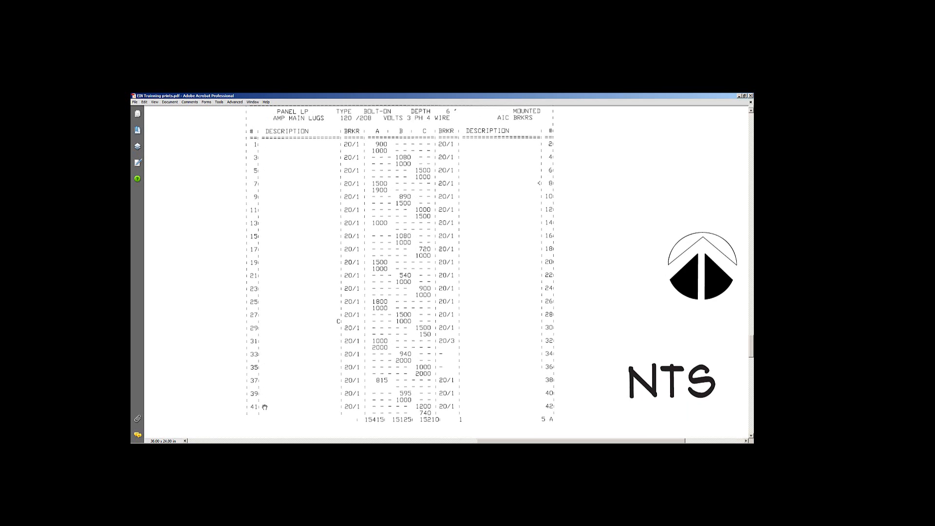
mouse_move(264, 142)
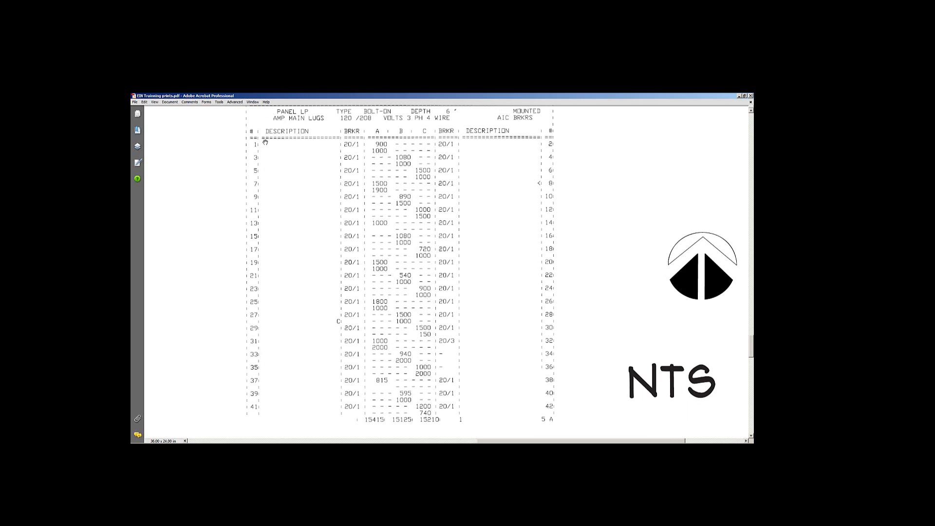
mouse_move(262, 248)
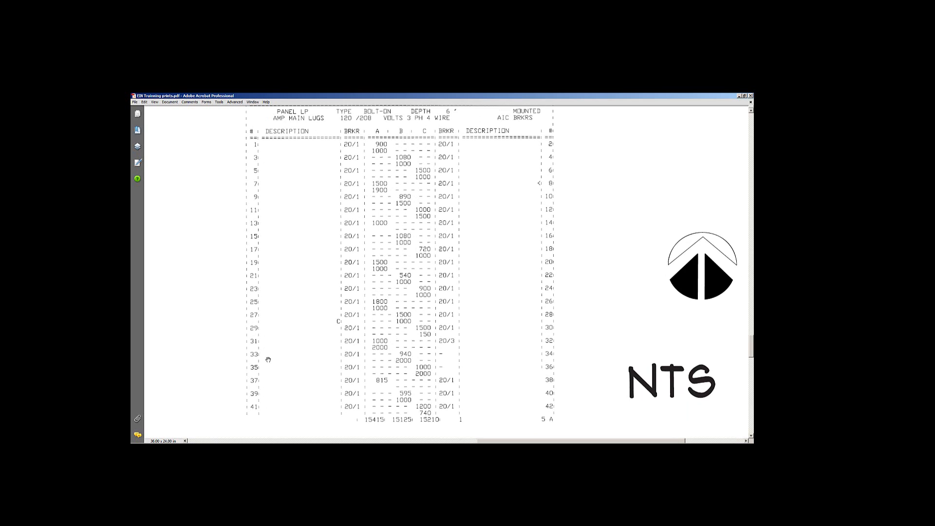
mouse_move(444, 196)
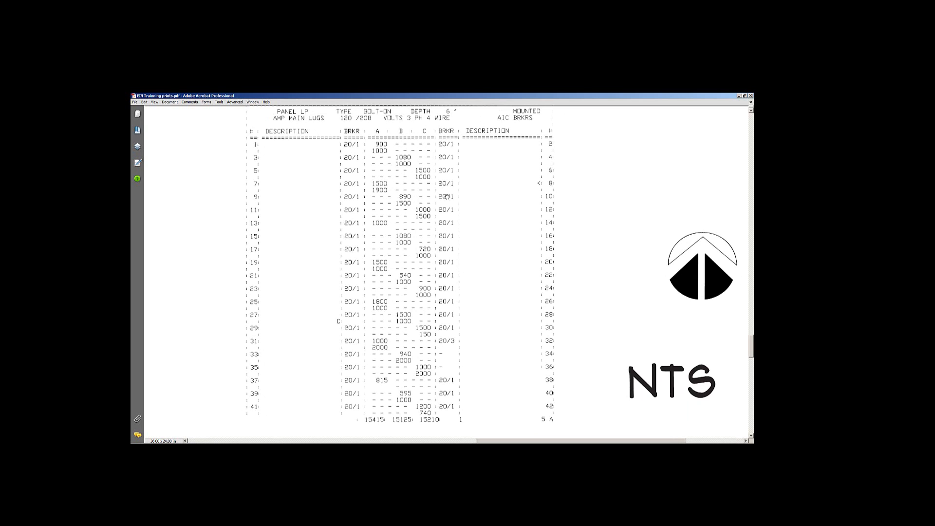
mouse_move(513, 403)
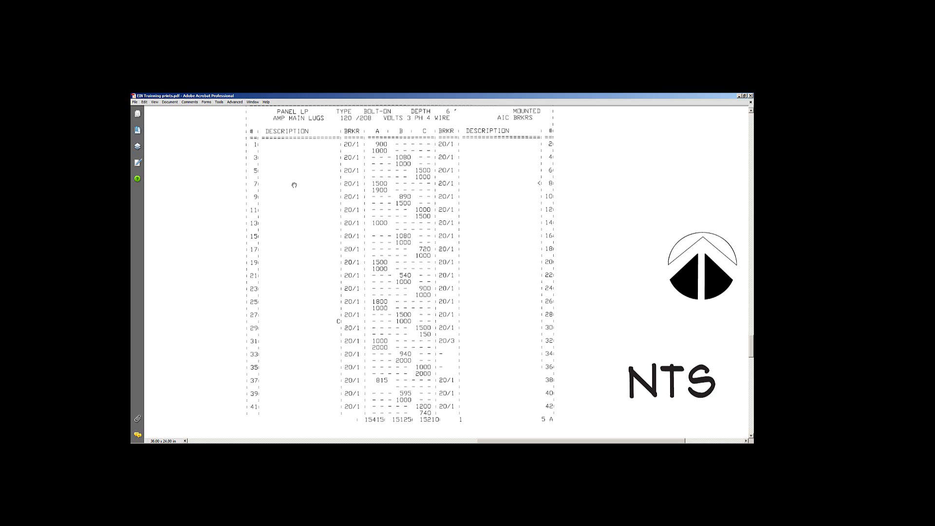
mouse_move(351, 177)
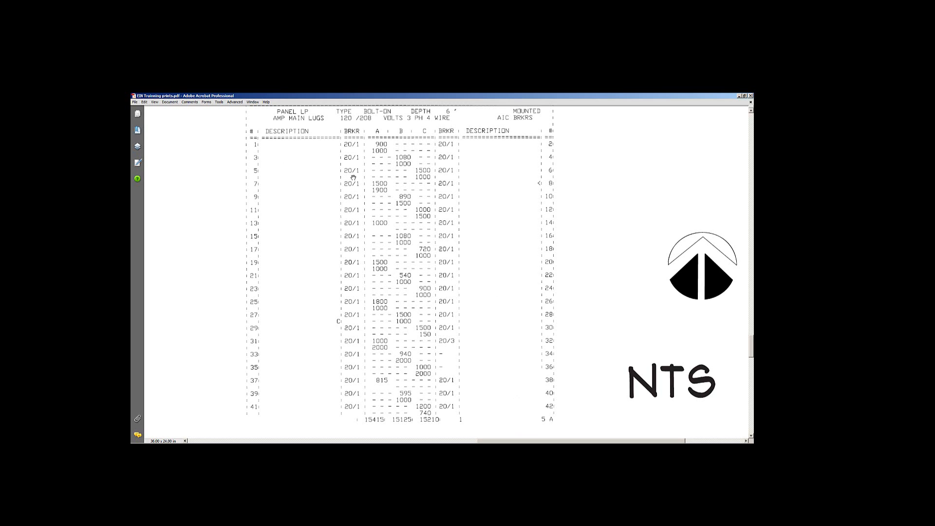
mouse_move(409, 120)
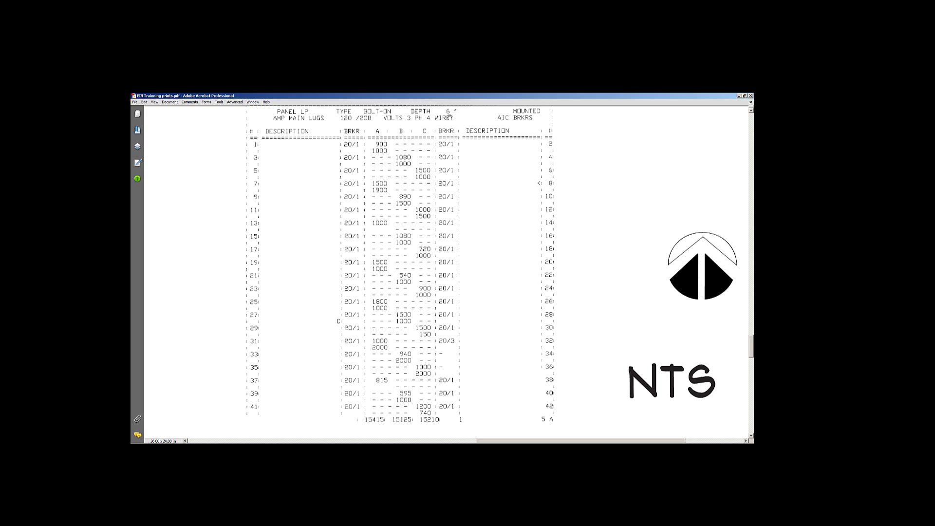
mouse_move(452, 118)
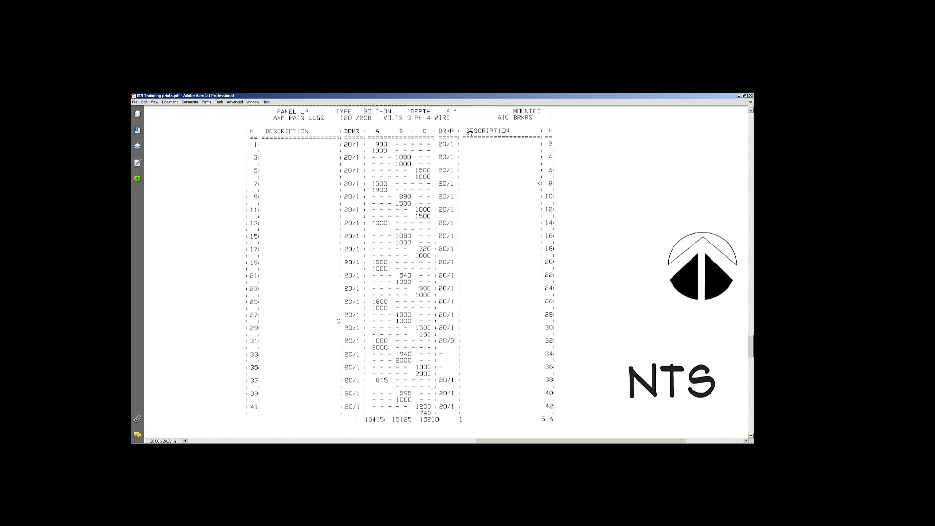
mouse_move(469, 132)
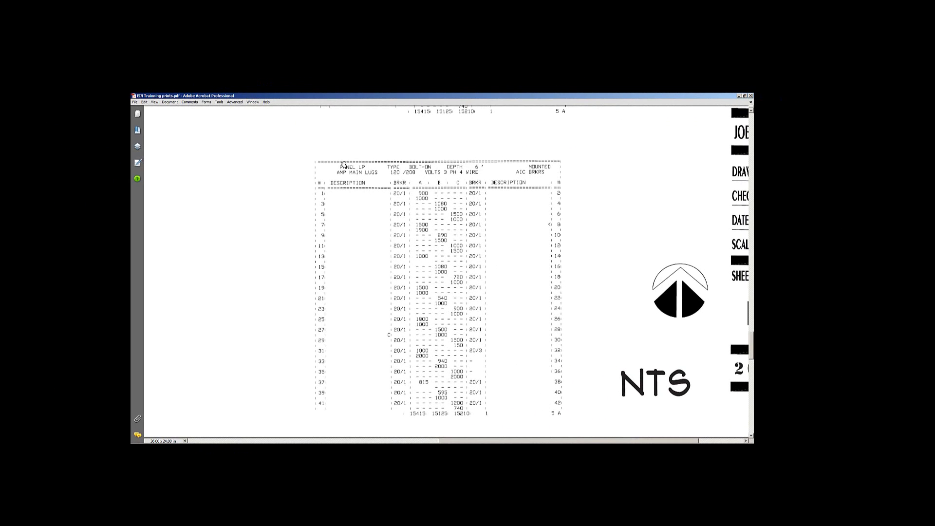
mouse_move(492, 211)
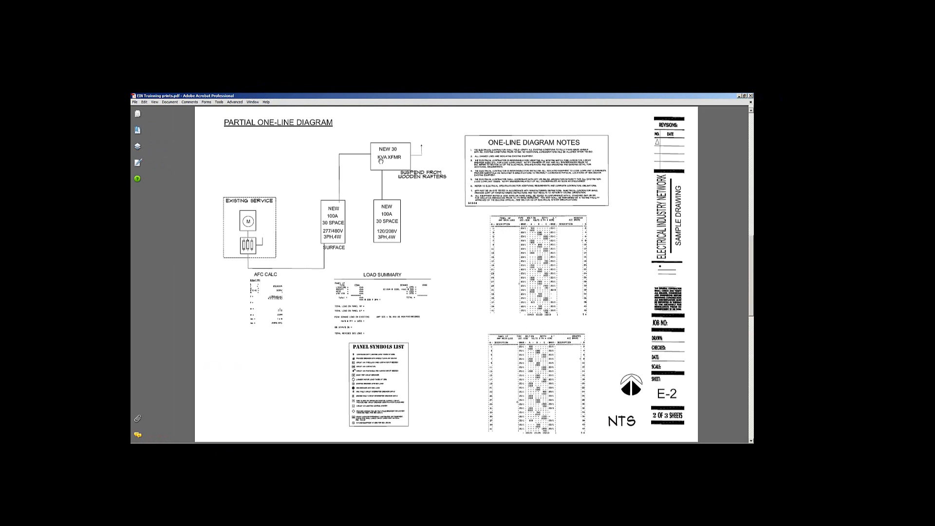
mouse_move(301, 190)
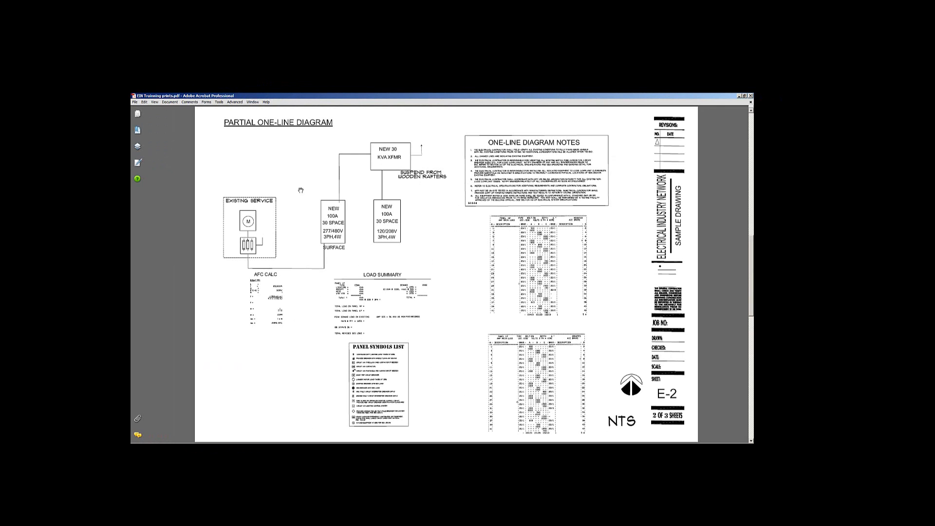
mouse_move(336, 198)
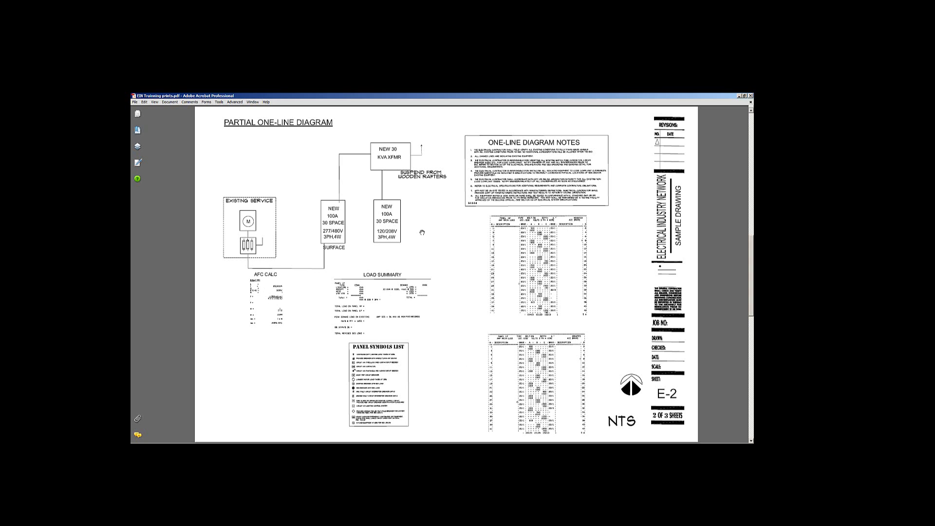
mouse_move(337, 150)
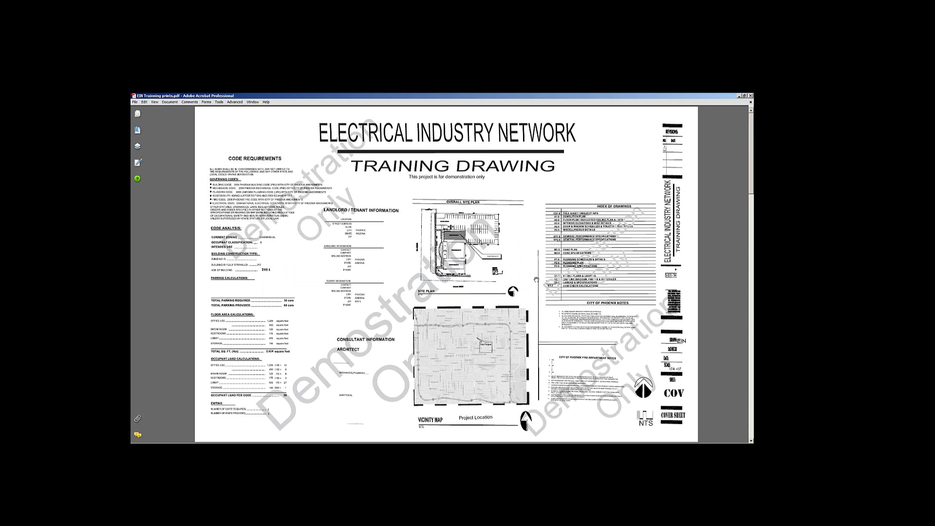
mouse_move(581, 173)
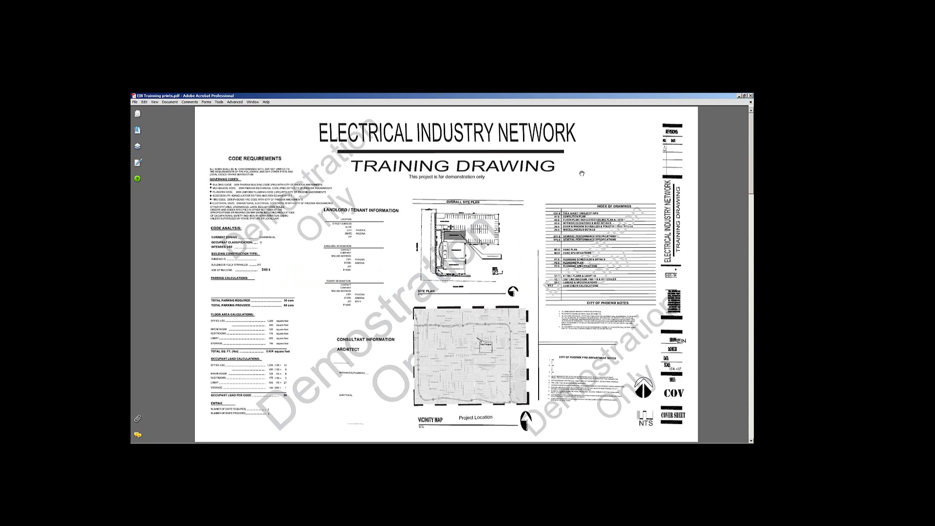
mouse_move(587, 169)
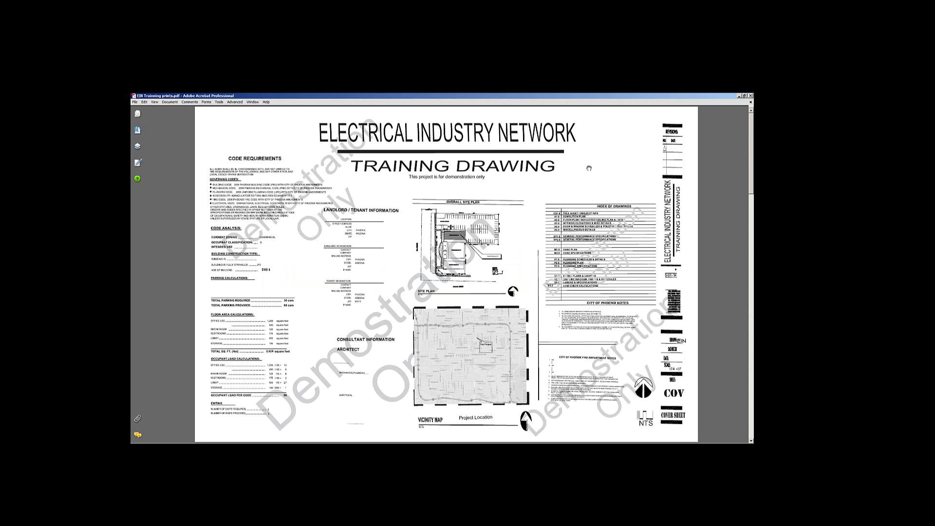